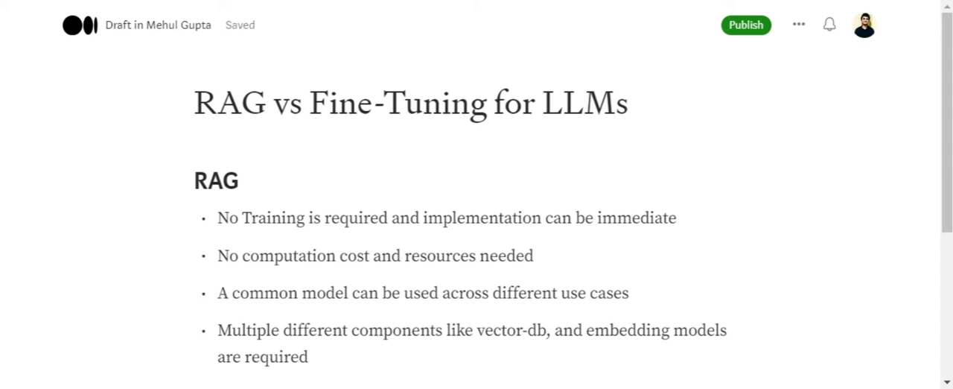
- Scroll to the Fine-Tuning heading and its four bullets on performance, specificity, data and cost
{"action": "left_click", "coordinate": [587, 330]}
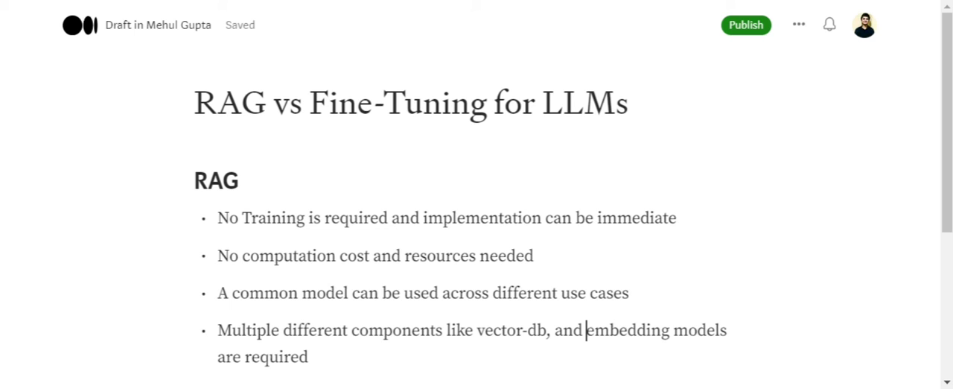
{"action": "scroll", "scroll_direction": "down", "scroll_amount": 3}
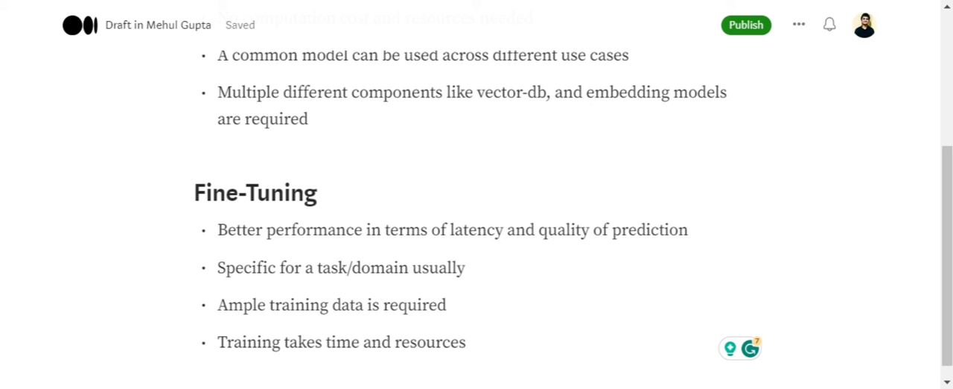
{"action": "left_click", "coordinate": [588, 92]}
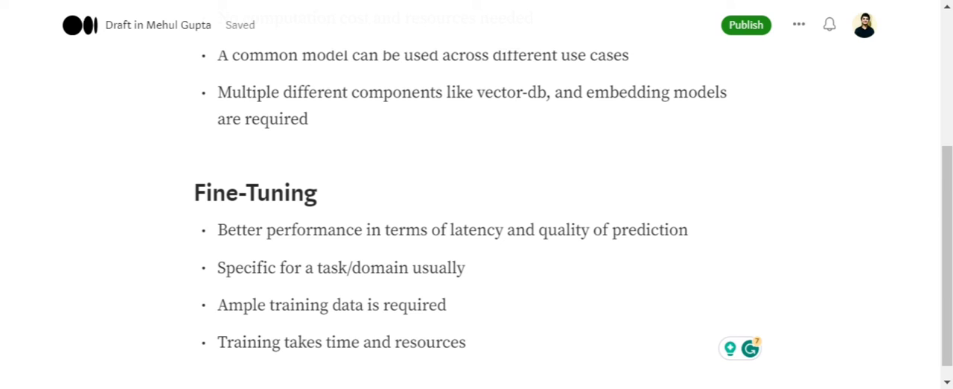
{"action": "left_click", "coordinate": [587, 91]}
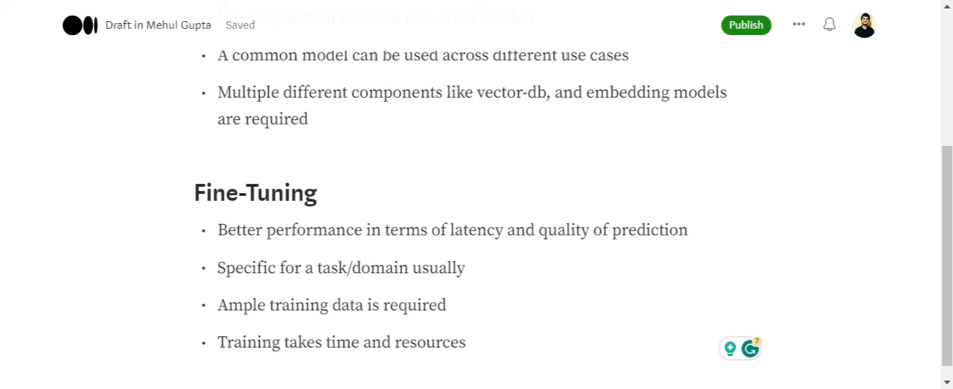
{"action": "left_click", "coordinate": [587, 92]}
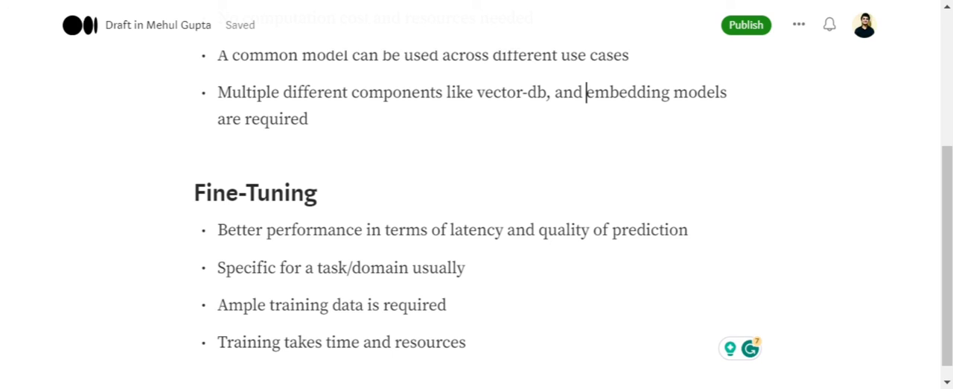